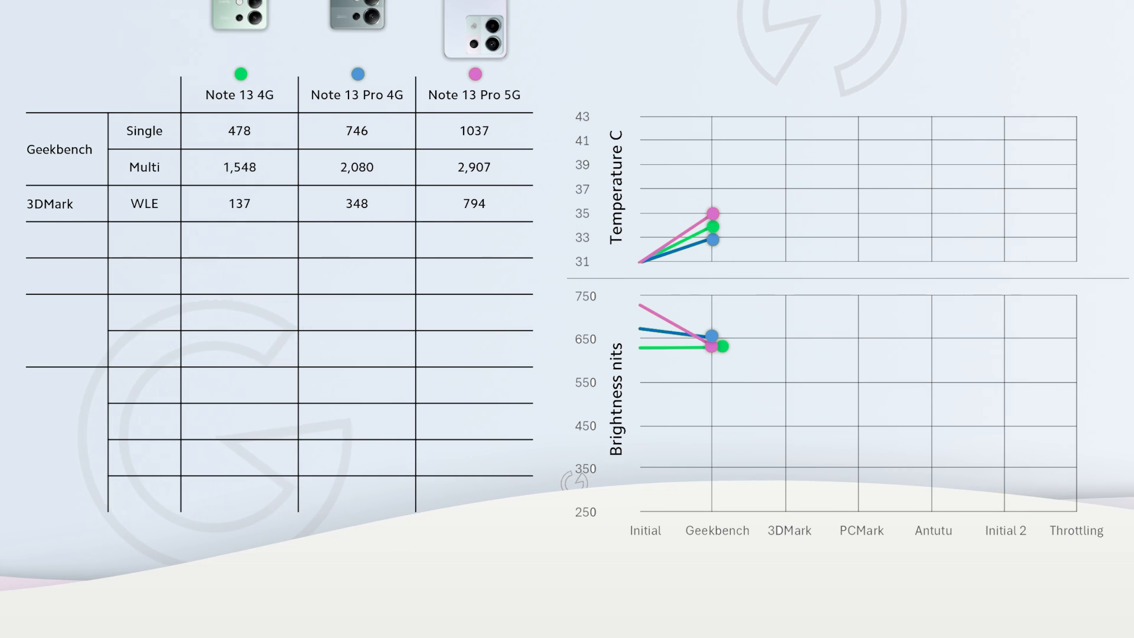
click(474, 204)
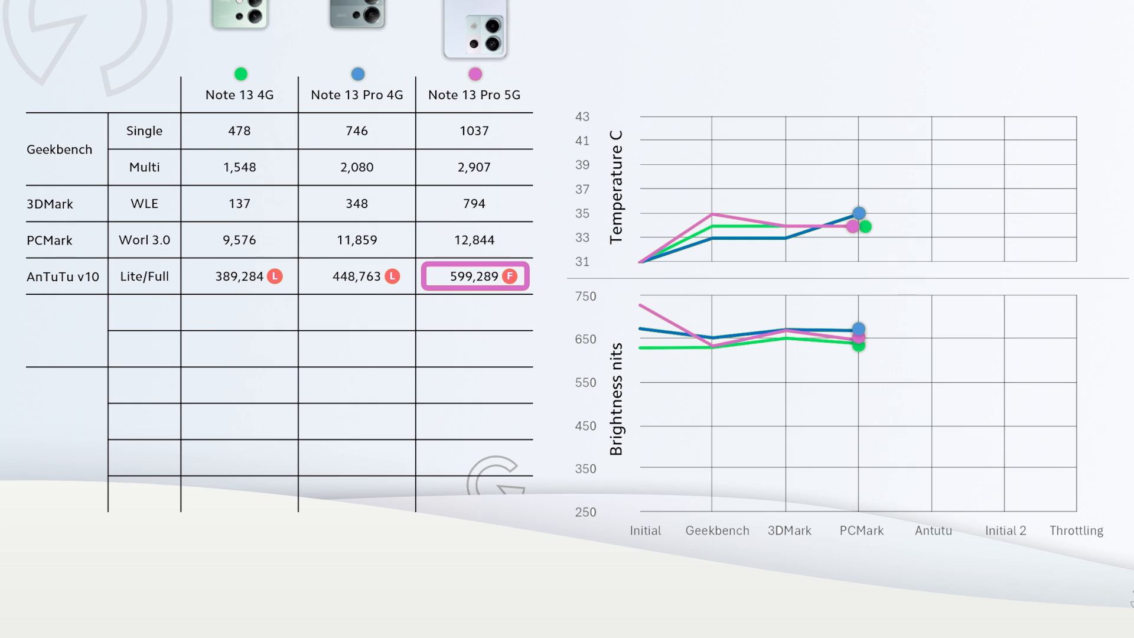
click(239, 276)
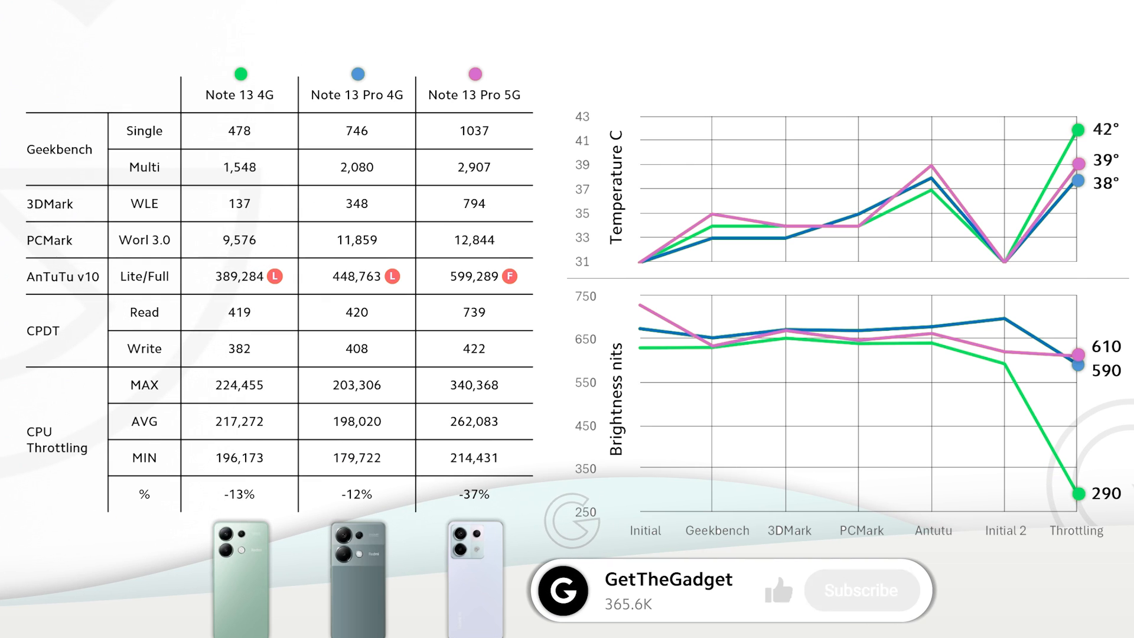
click(863, 590)
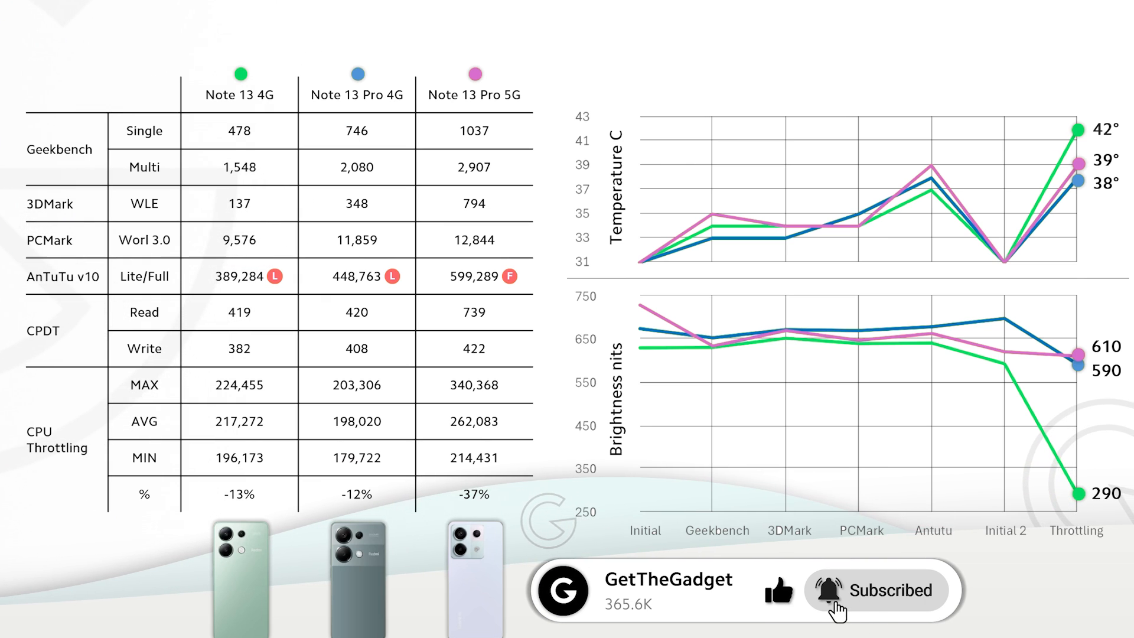